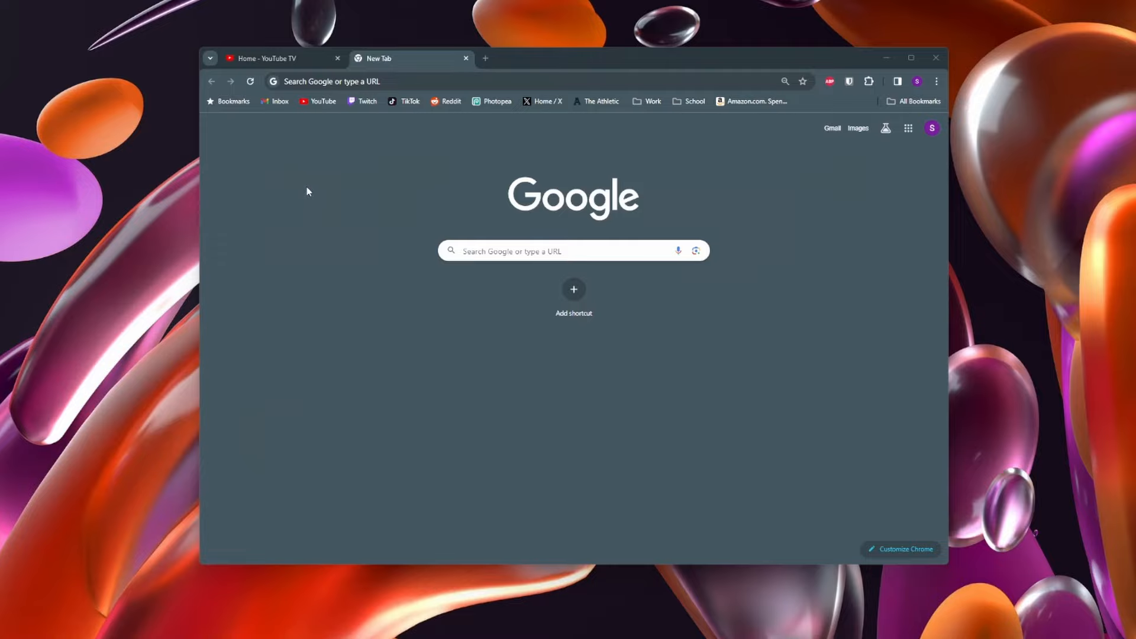
Step: Switch to the 'Home - YouTube TV' tab showing the resume-watching row
{"action": "left_click", "coordinate": [275, 58]}
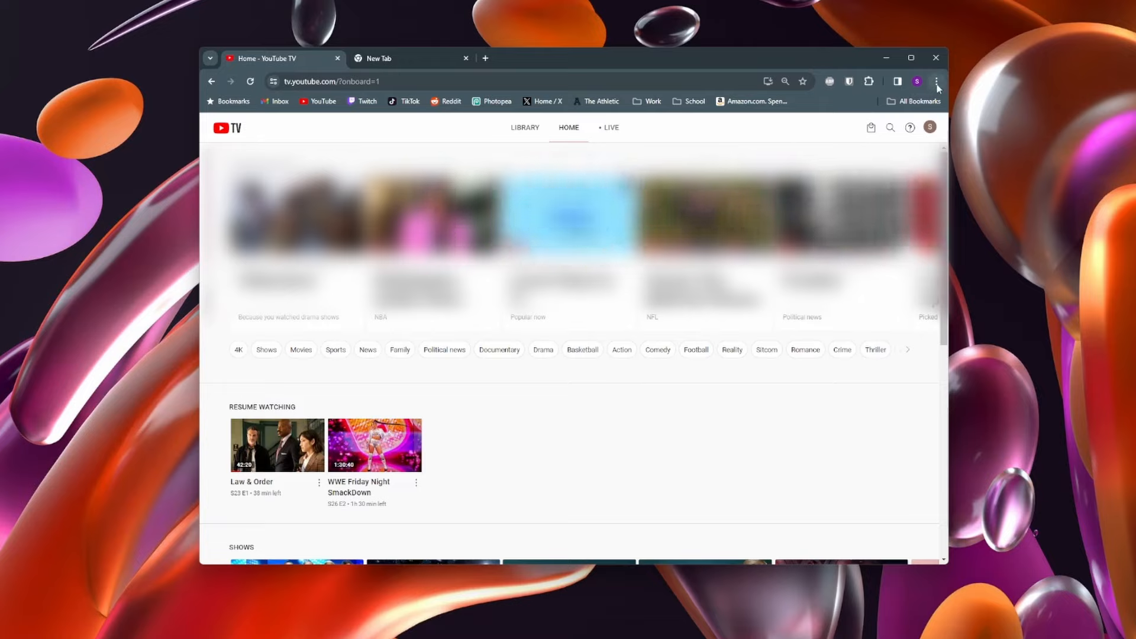
{"action": "mouse_move", "coordinate": [936, 81]}
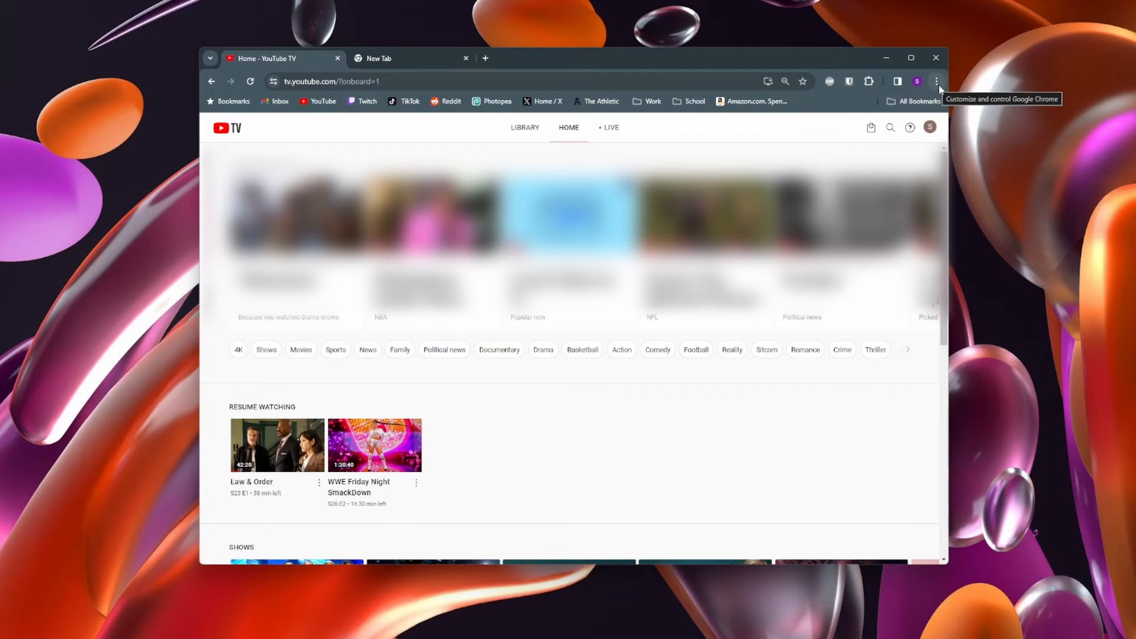
Step: Install YouTube TV as a Chrome app via Save and share, confirming Install
{"action": "left_click", "coordinate": [935, 81]}
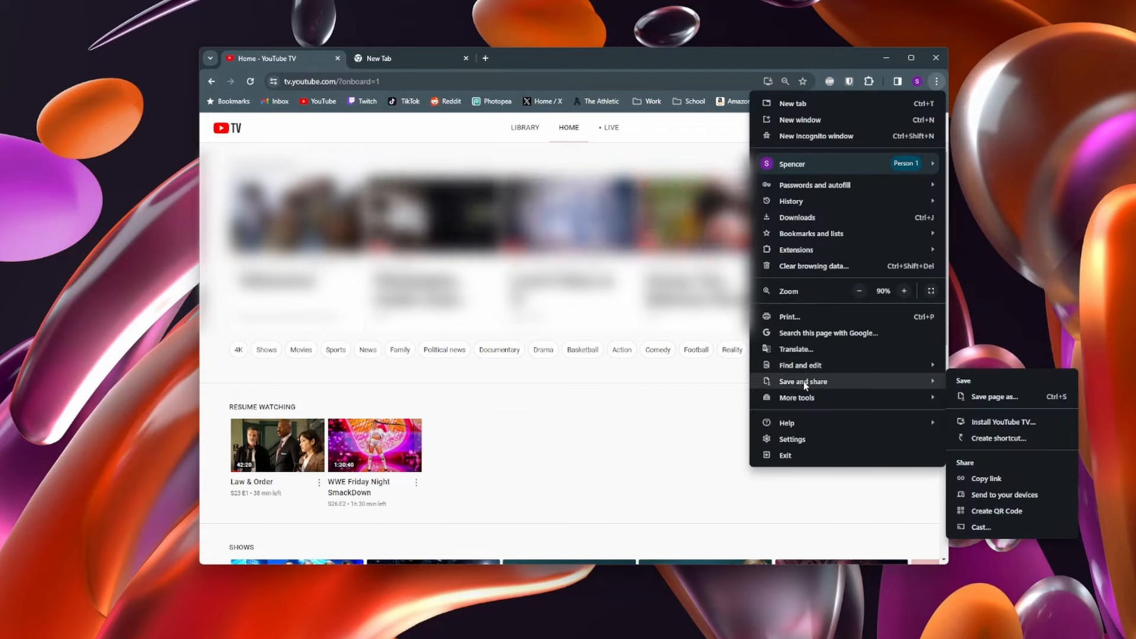
{"action": "mouse_move", "coordinate": [1003, 422]}
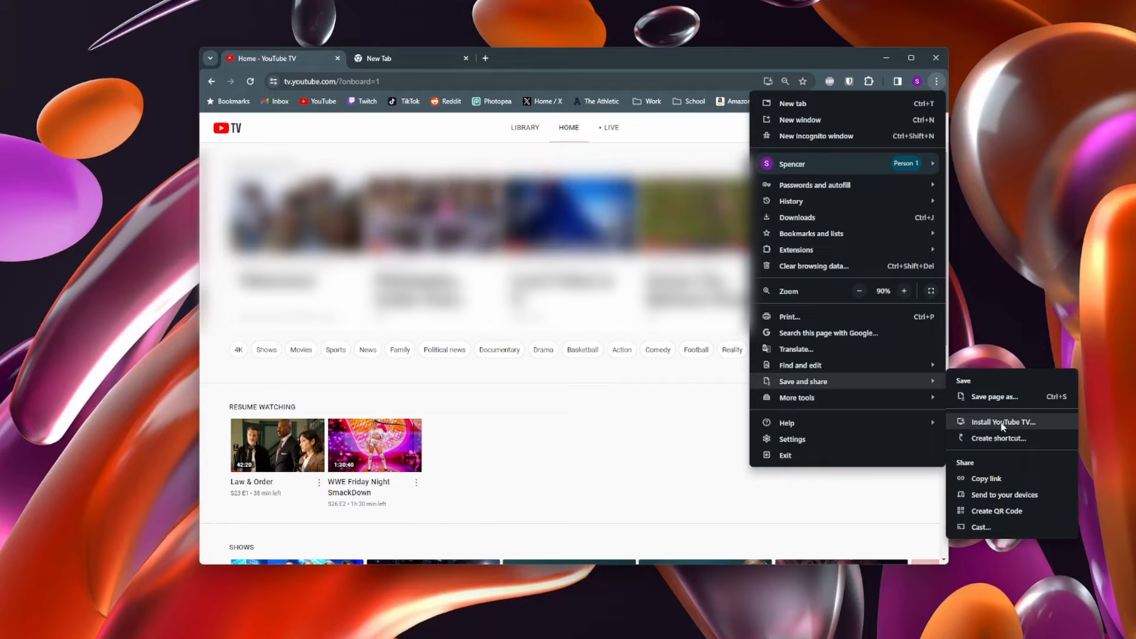
{"action": "left_click", "coordinate": [1003, 421]}
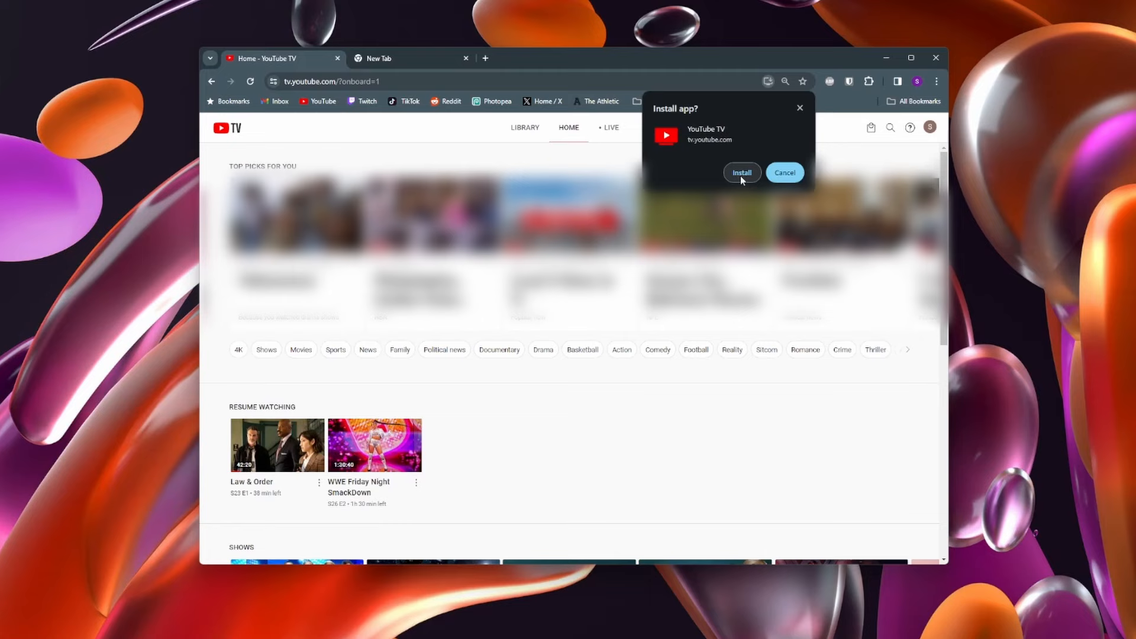
{"action": "left_click", "coordinate": [742, 172]}
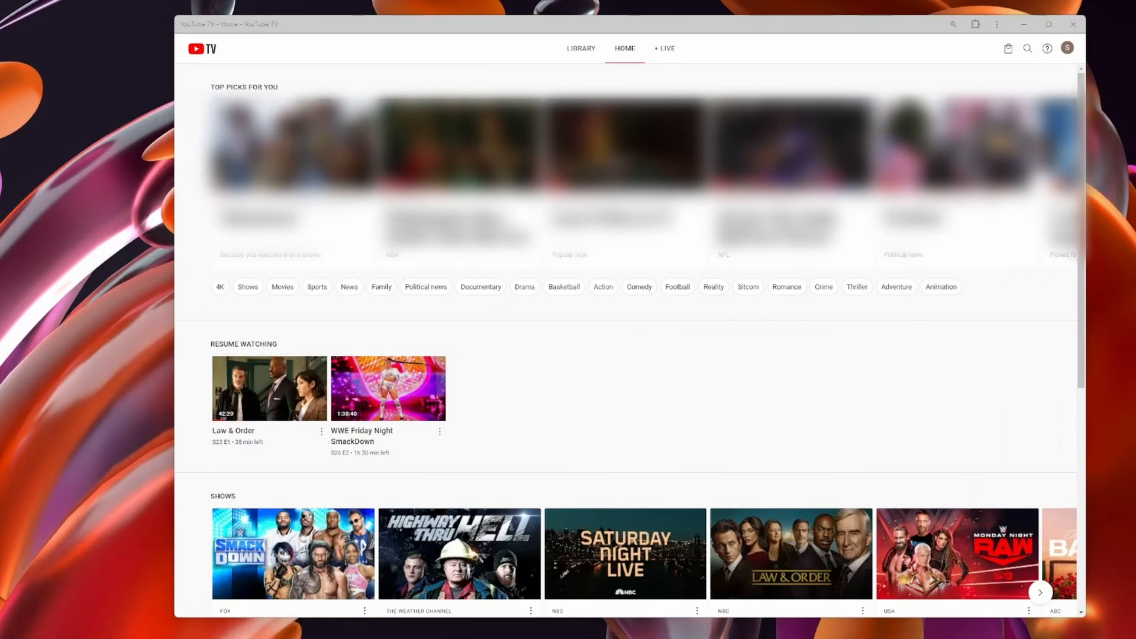